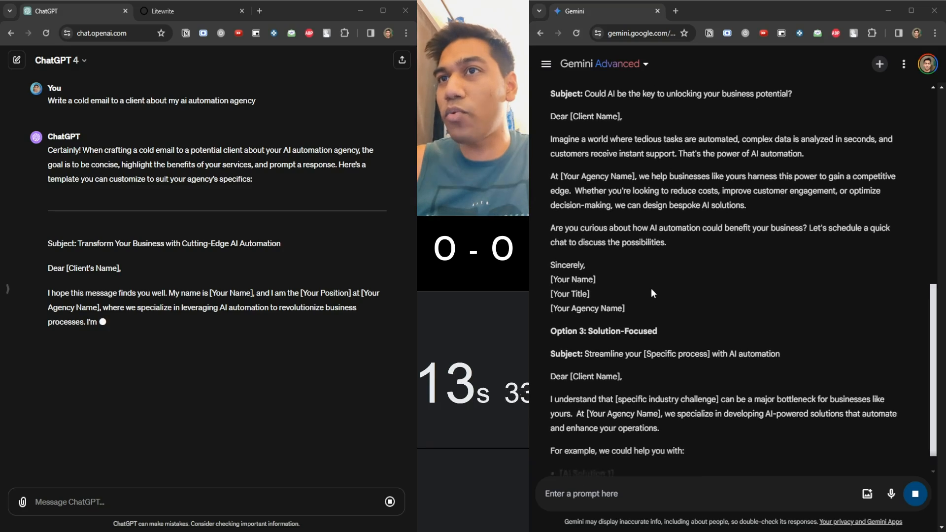
# Send the HTML-only personal portfolio landing page prompt to both chatbots.
pyautogui.scroll(-3)
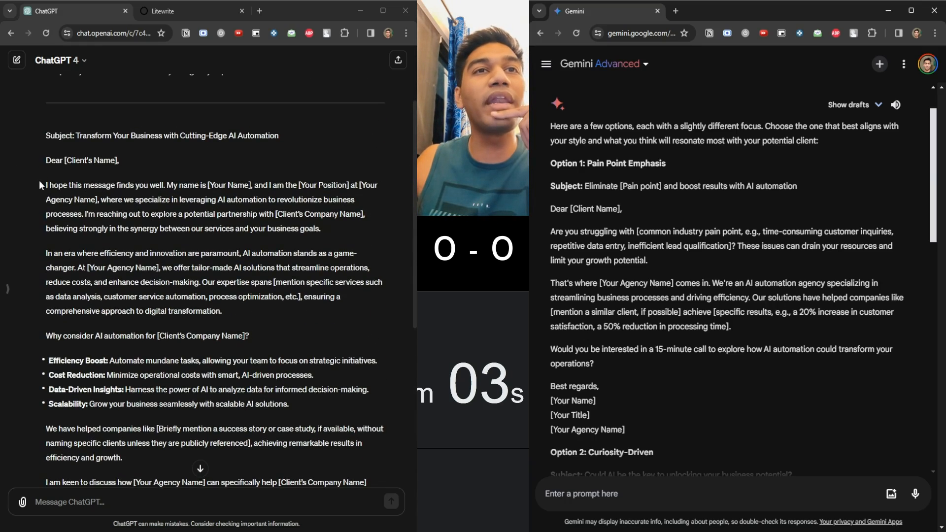
pyautogui.scroll(-3)
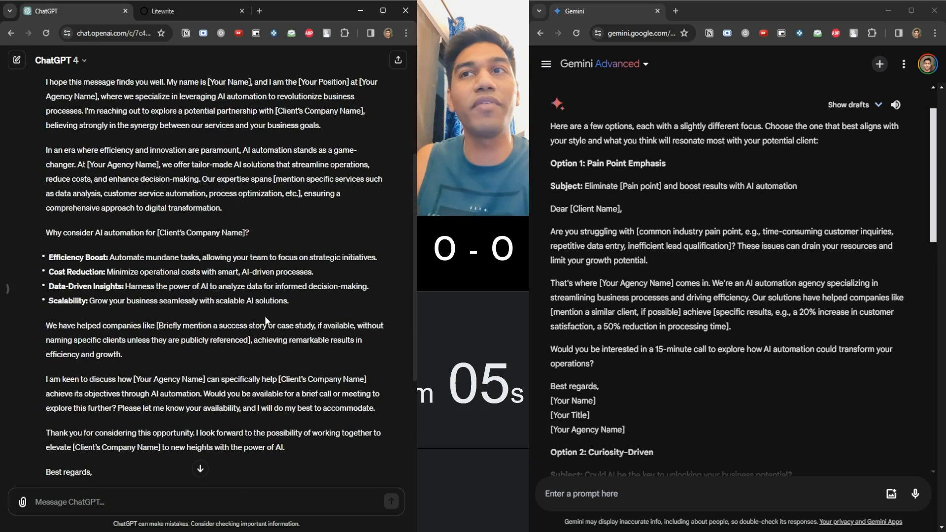
pyautogui.scroll(-3)
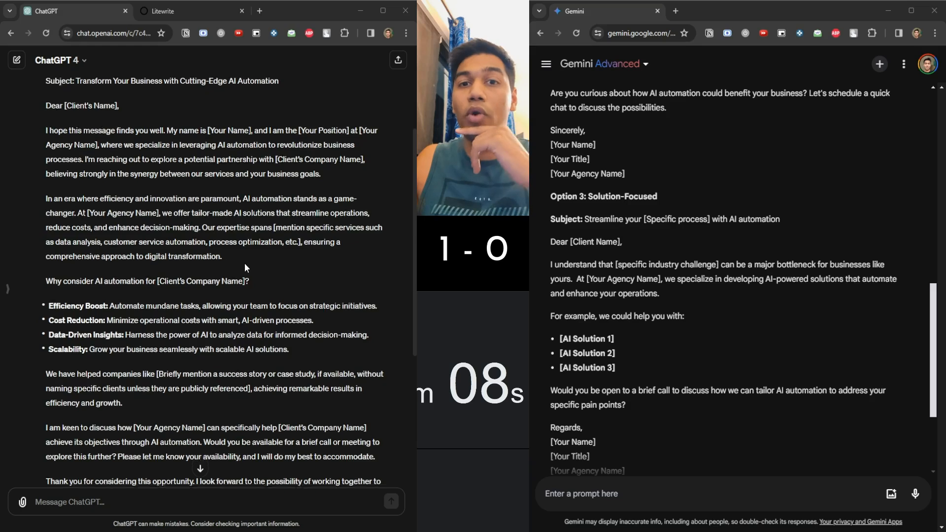
pyautogui.scroll(-3)
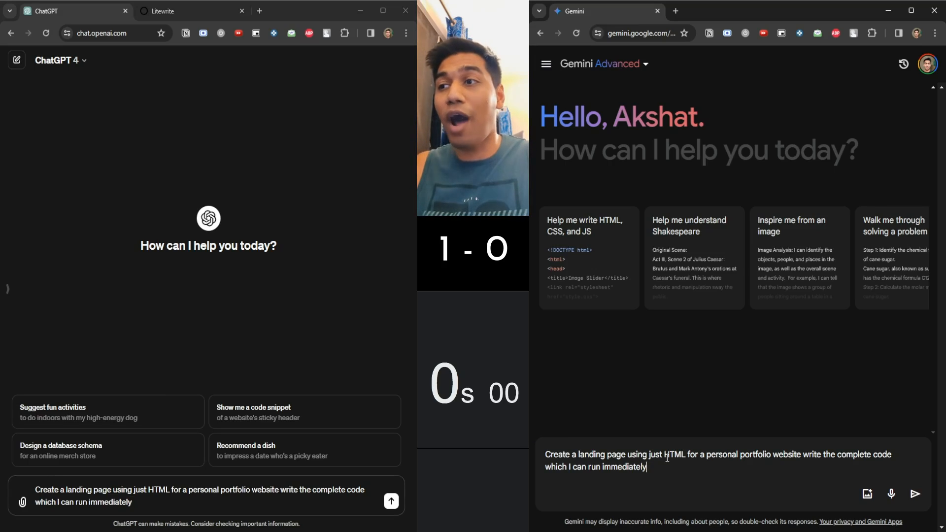
pyautogui.click(914, 494)
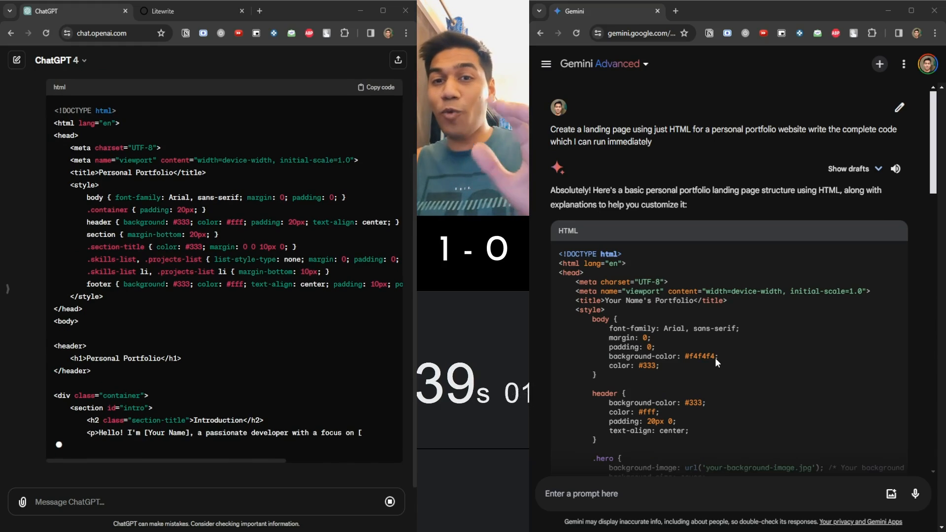
# Review both finished portfolio HTML answers and start a blank tab beside ChatGPT.
pyautogui.scroll(-3)
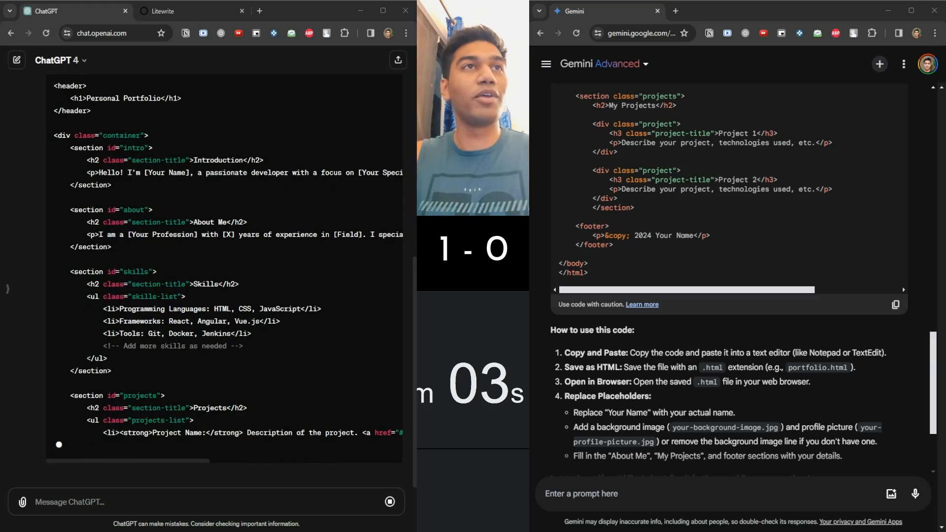
pyautogui.scroll(-3)
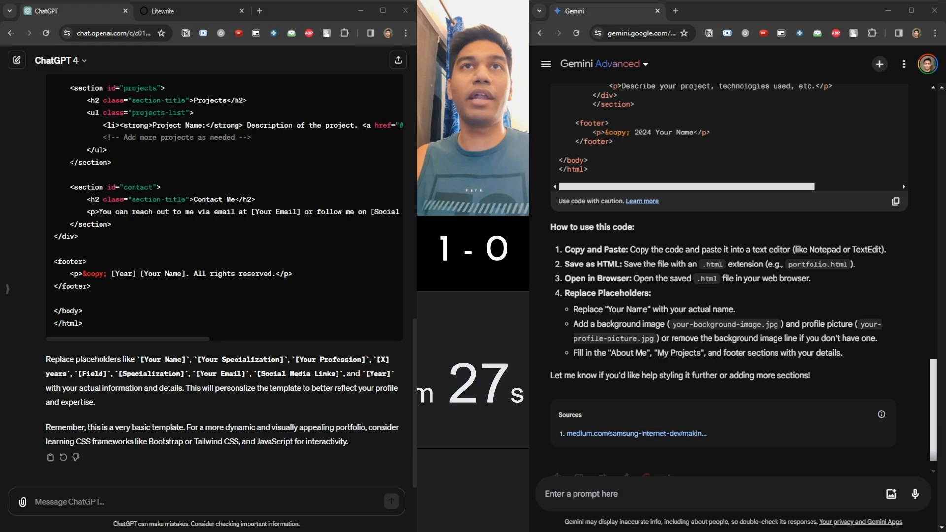
pyautogui.click(270, 11)
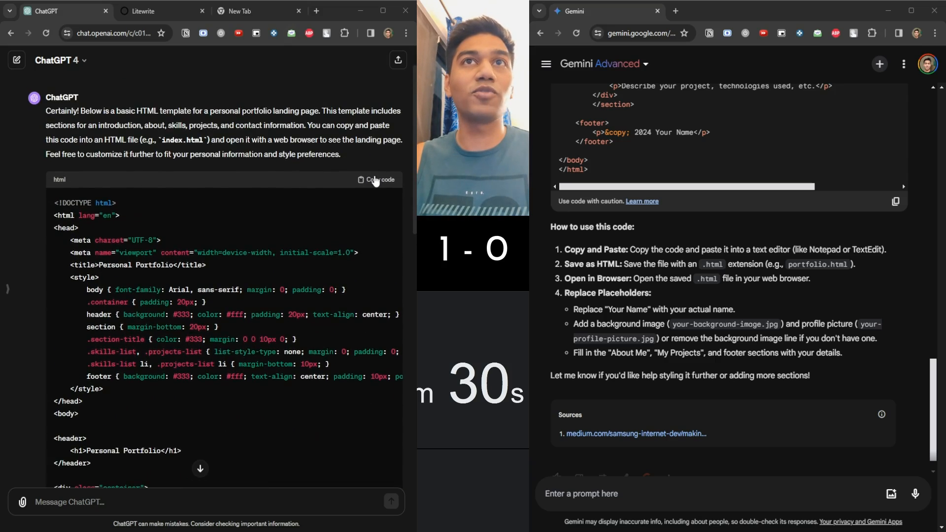
# Copy ChatGPT's full portfolio page HTML with 'Copy code'.
pyautogui.click(378, 179)
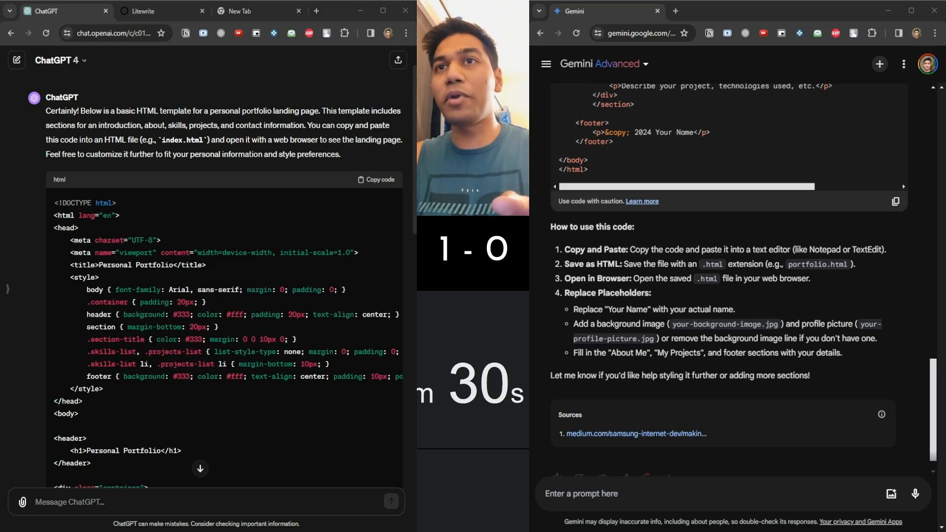
# View Gemini's saved portfolio.html page and scroll through its rendering.
pyautogui.click(725, 11)
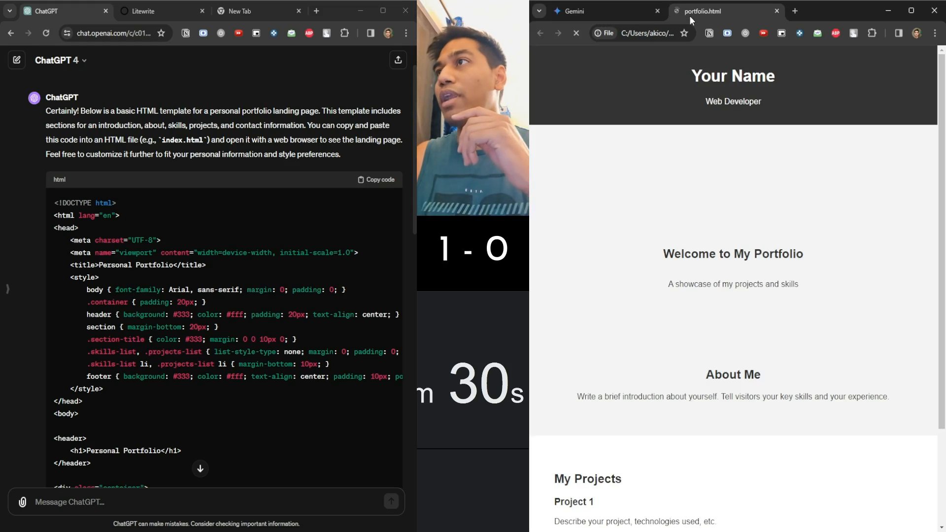
pyautogui.scroll(-3)
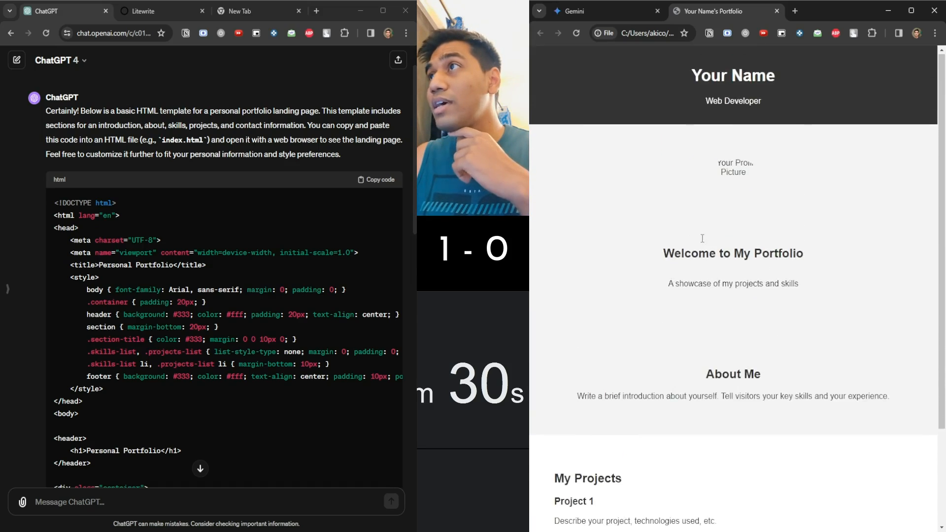
pyautogui.scroll(-3)
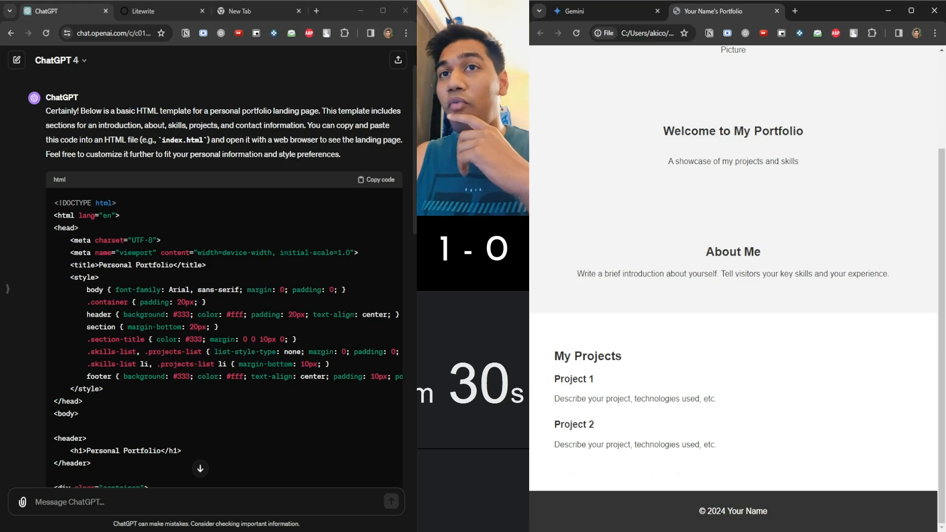
# View ChatGPT's rendered portfolio page and scroll through it for comparison.
pyautogui.click(157, 11)
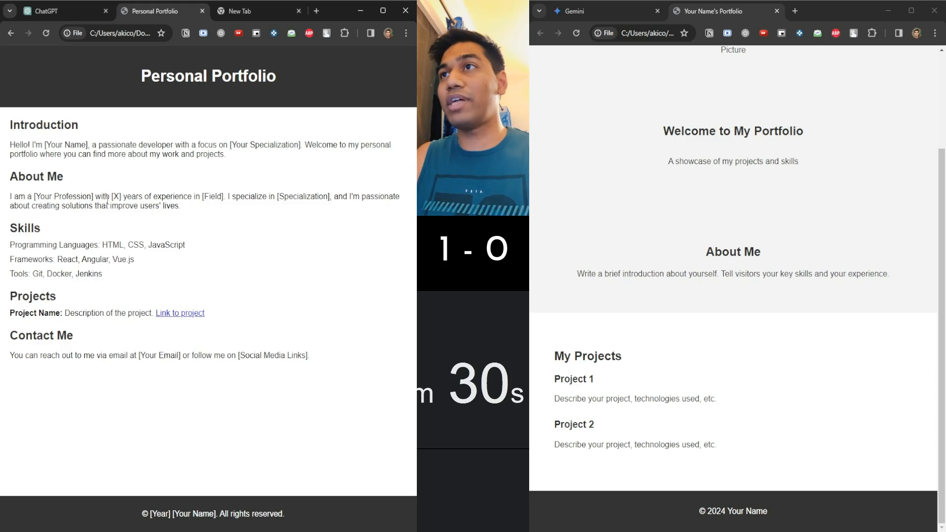
pyautogui.scroll(-3)
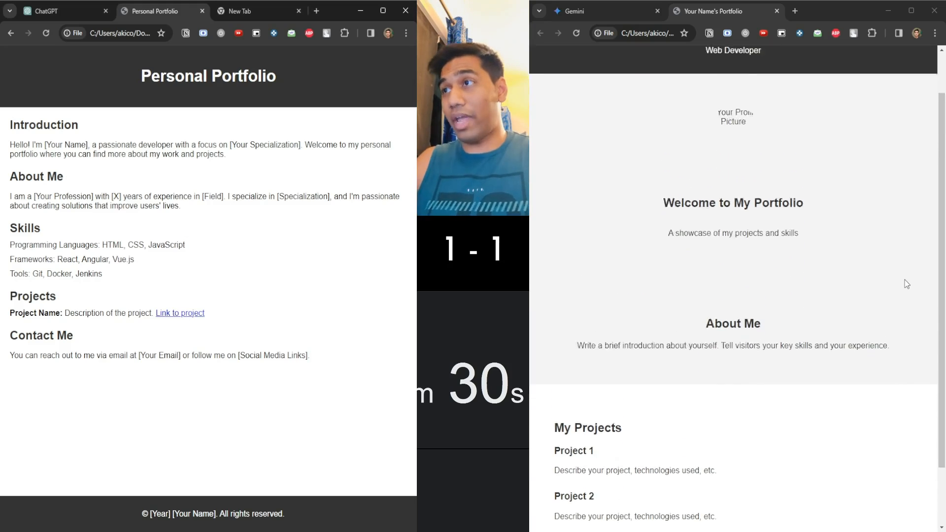
pyautogui.scroll(-3)
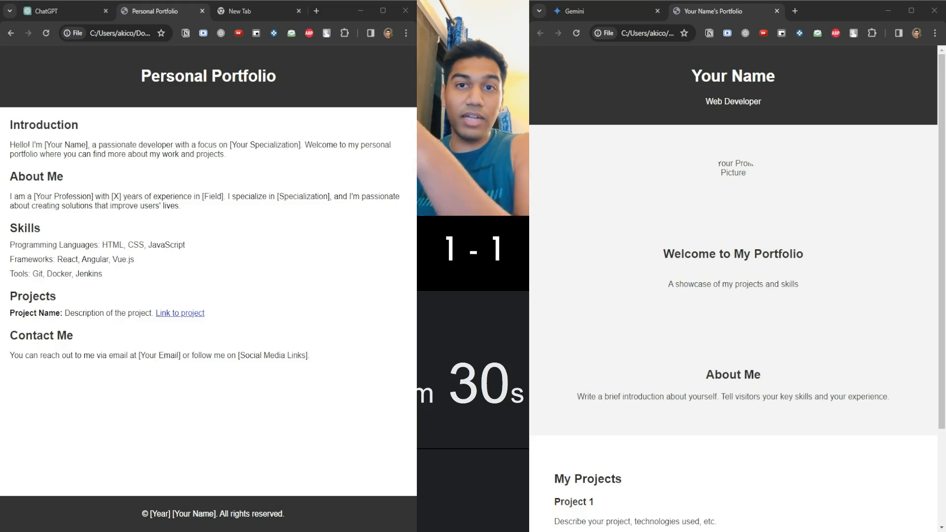
pyautogui.scroll(-3)
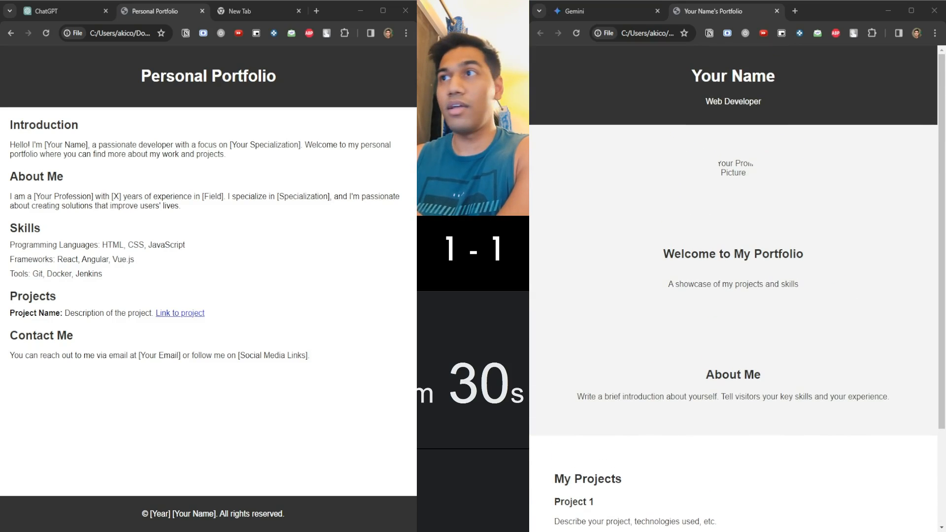
pyautogui.scroll(-3)
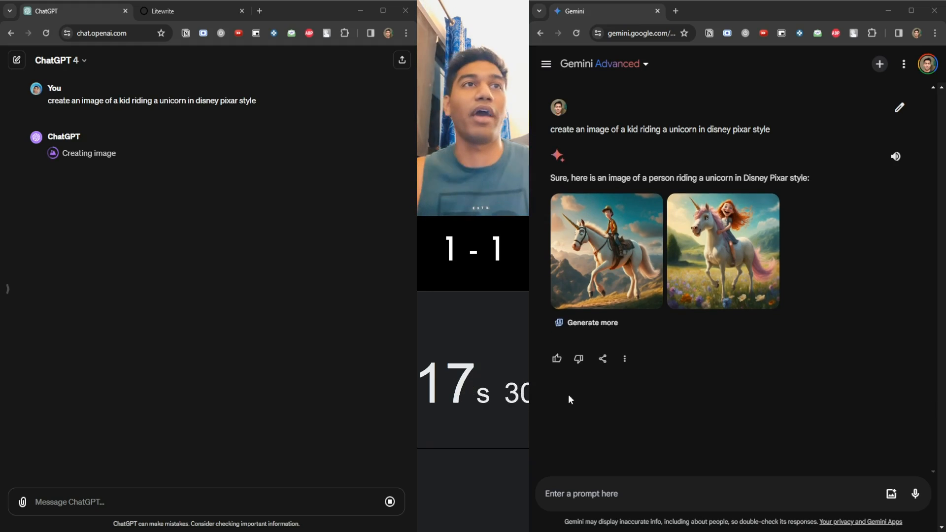
# Enlarge Gemini's second Pixar-style girl-on-unicorn image.
pyautogui.click(606, 251)
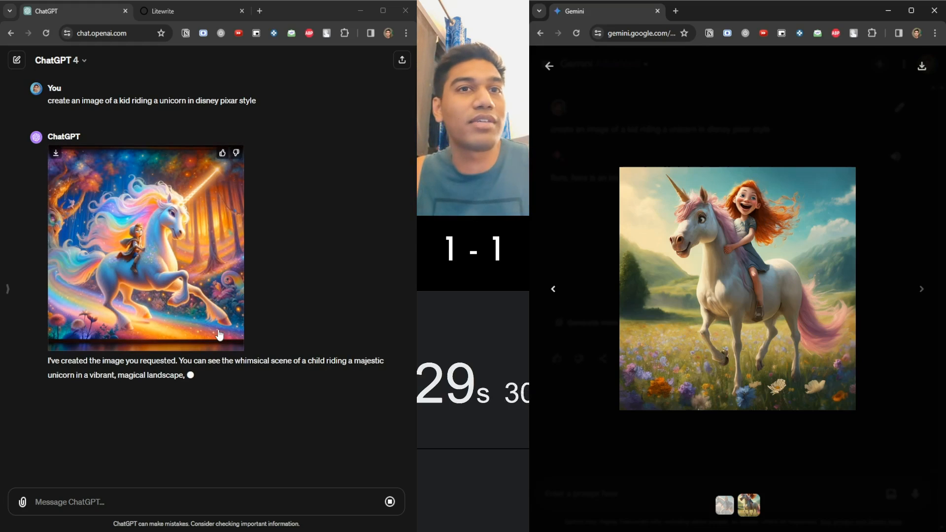
# Inspect ChatGPT's unicorn image full-size, then close both enlarged image views.
pyautogui.click(146, 247)
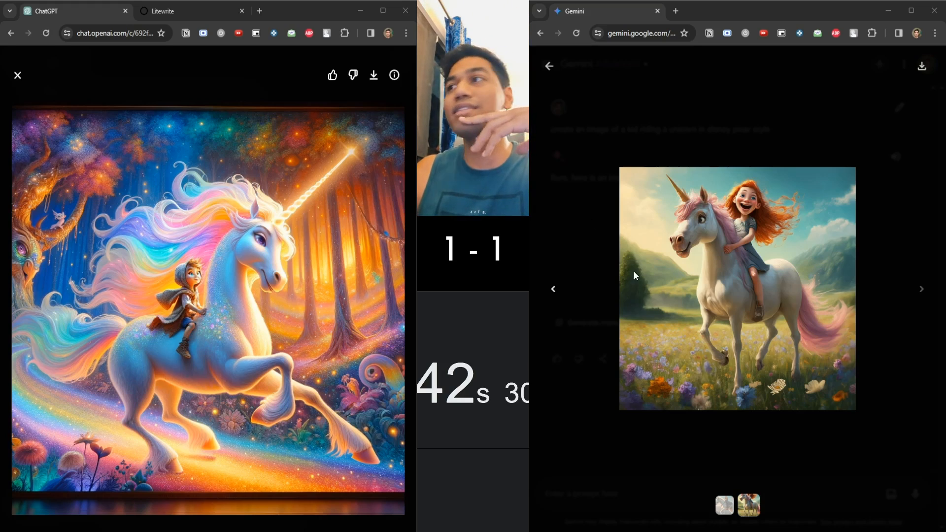
pyautogui.click(922, 289)
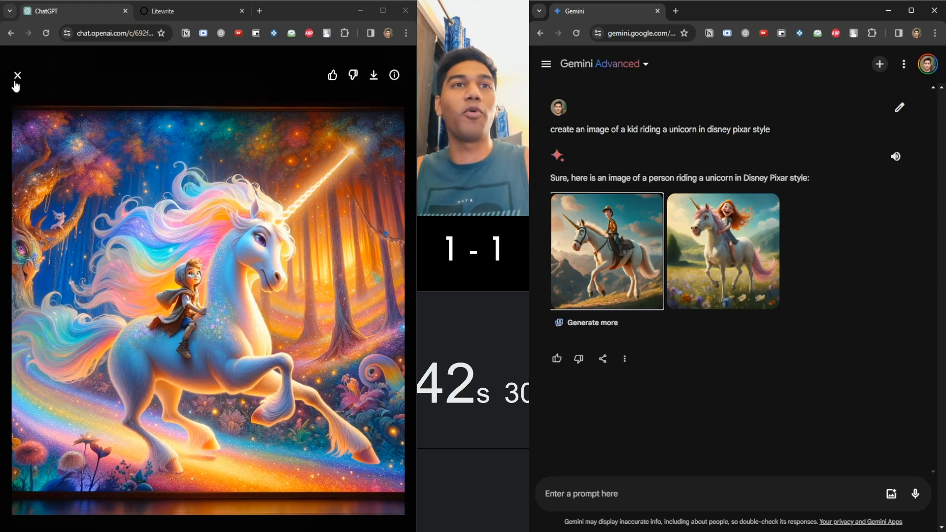
pyautogui.click(18, 75)
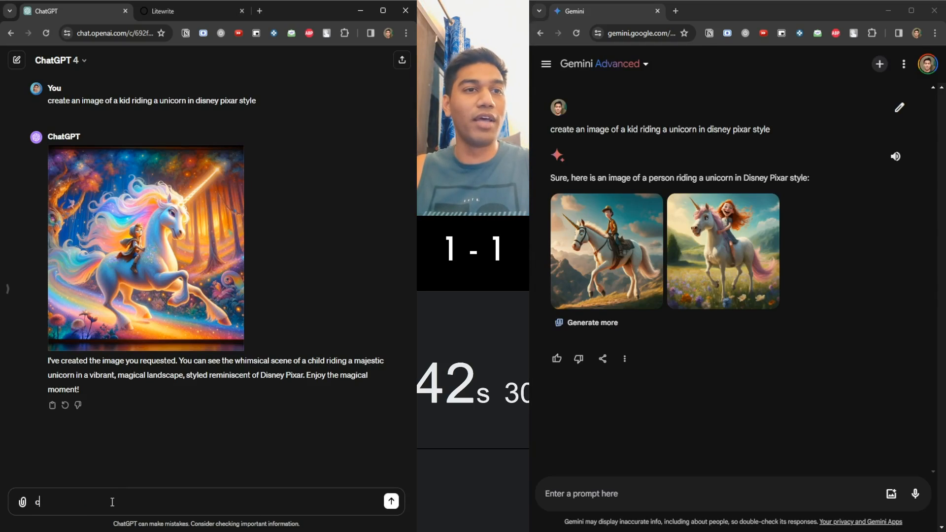
# Ask both chatbots to 'create another image of just a unicorn'.
pyautogui.write('reate another image of just a unicorn')
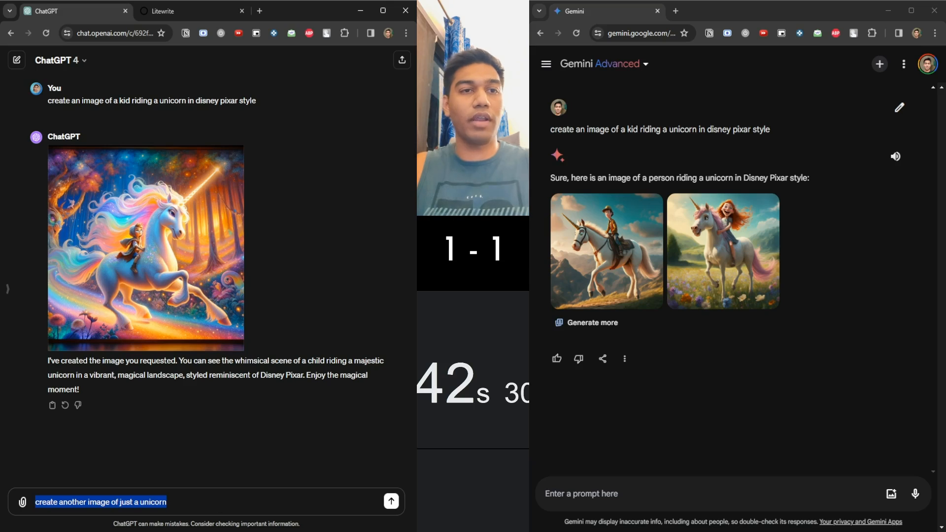
pyautogui.write('create another image of just a unicorn')
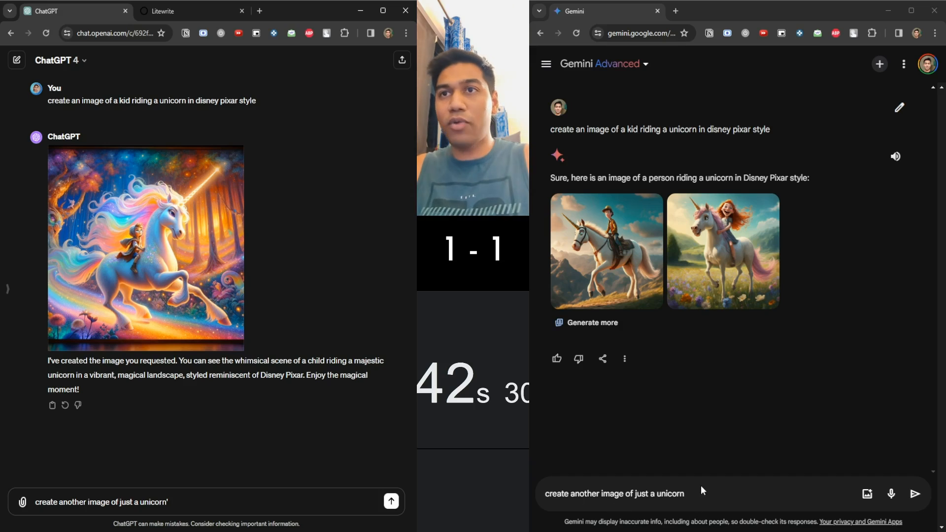
pyautogui.click(390, 502)
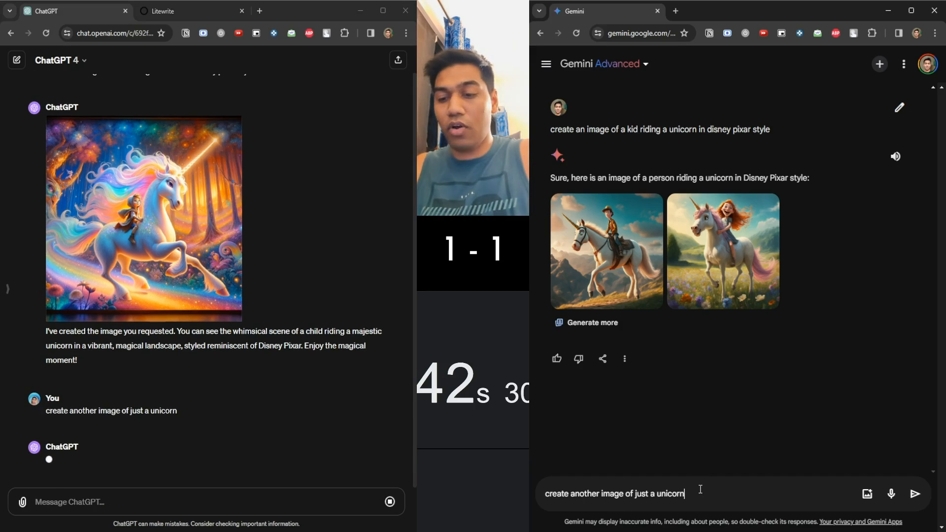
pyautogui.click(914, 494)
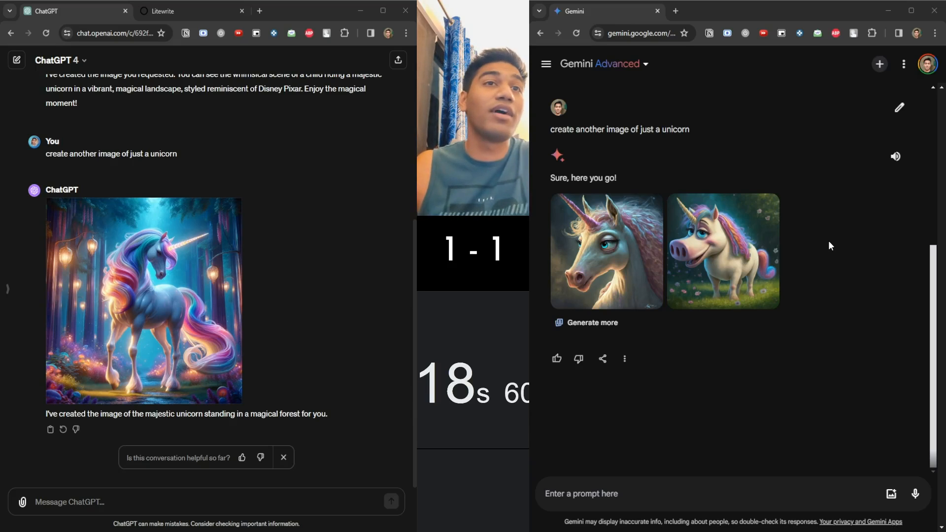
# View ChatGPT's unicorn image full-size and Gemini's additional unicorn images.
pyautogui.click(144, 300)
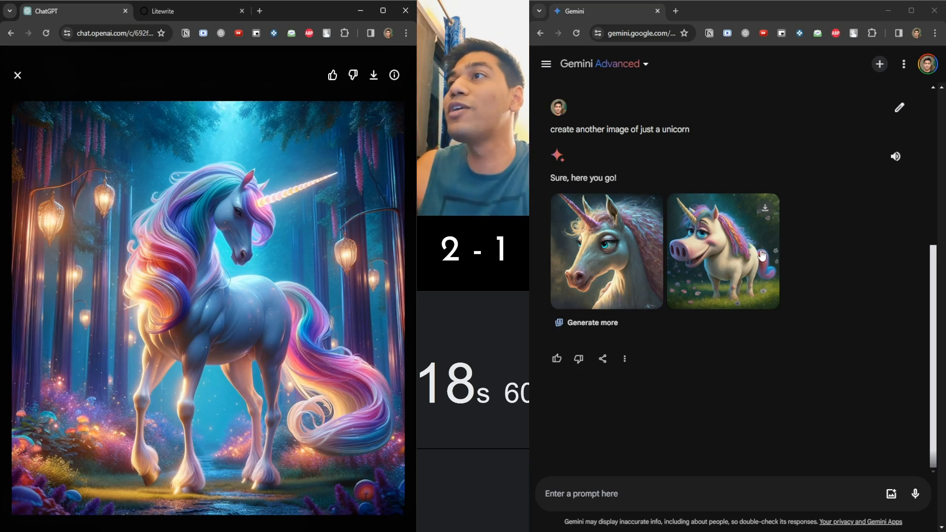
pyautogui.moveTo(605, 302)
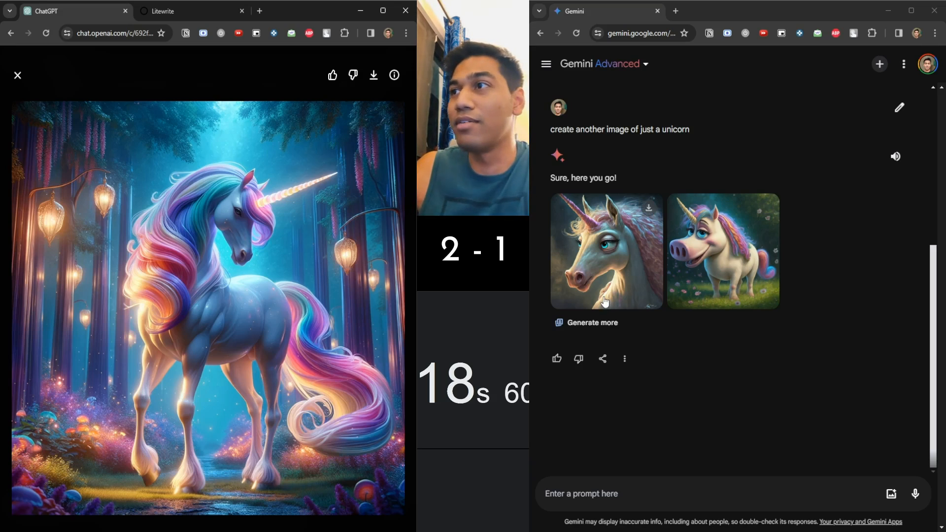
pyautogui.click(585, 323)
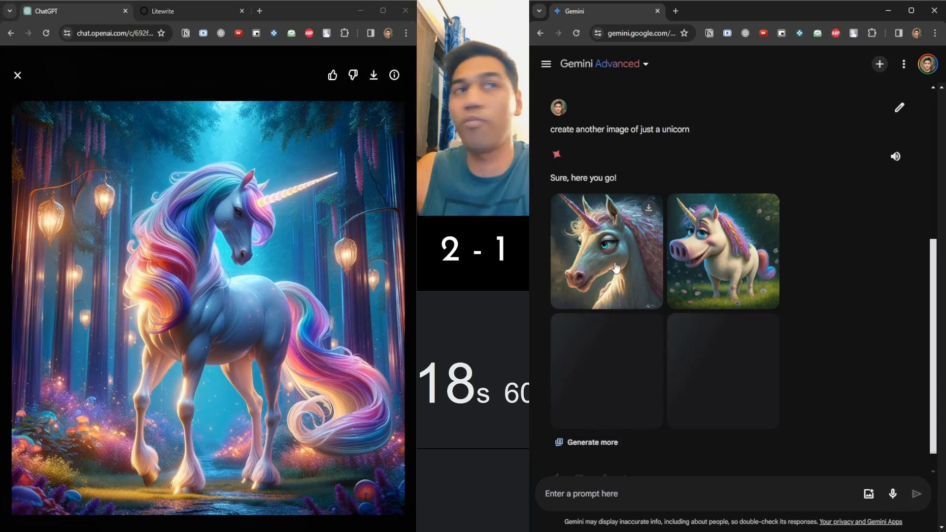
pyautogui.click(606, 251)
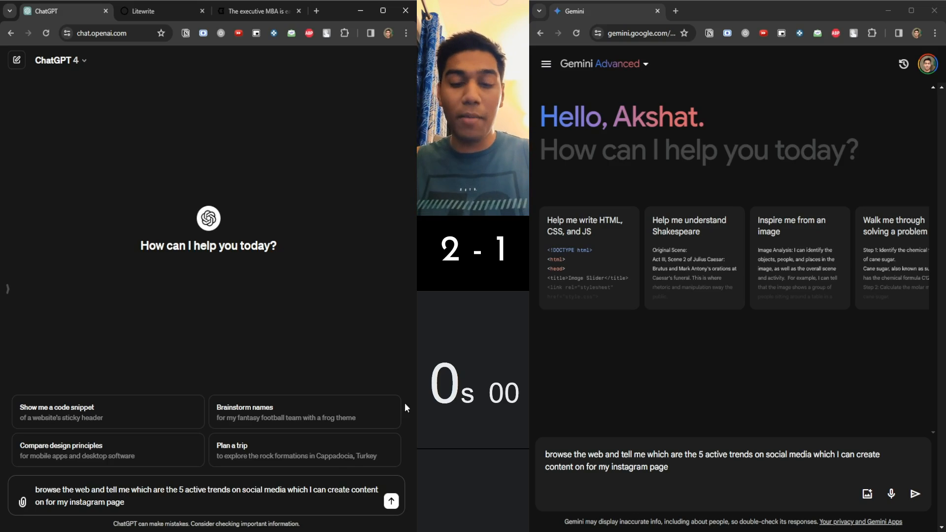
# Send the Instagram trends request to both, then ask Gemini 'Can you browse the web'.
pyautogui.click(391, 501)
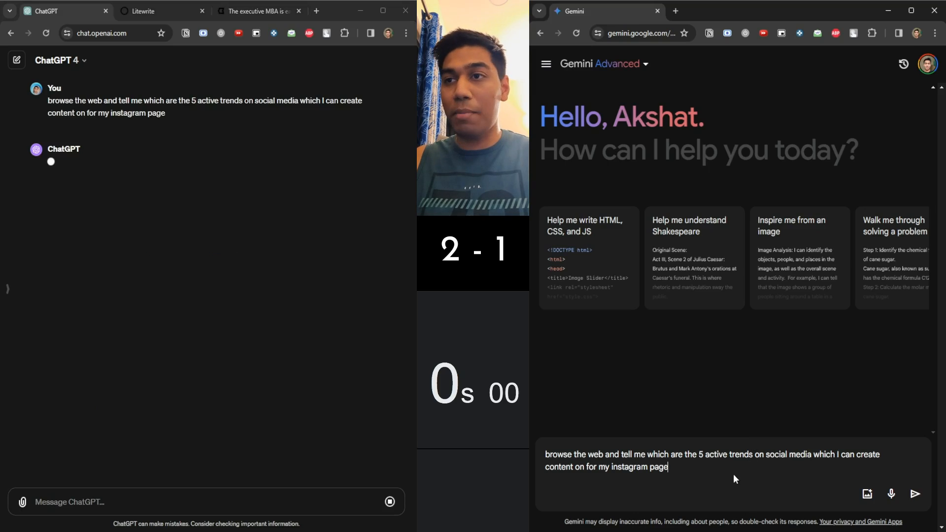
pyautogui.click(914, 494)
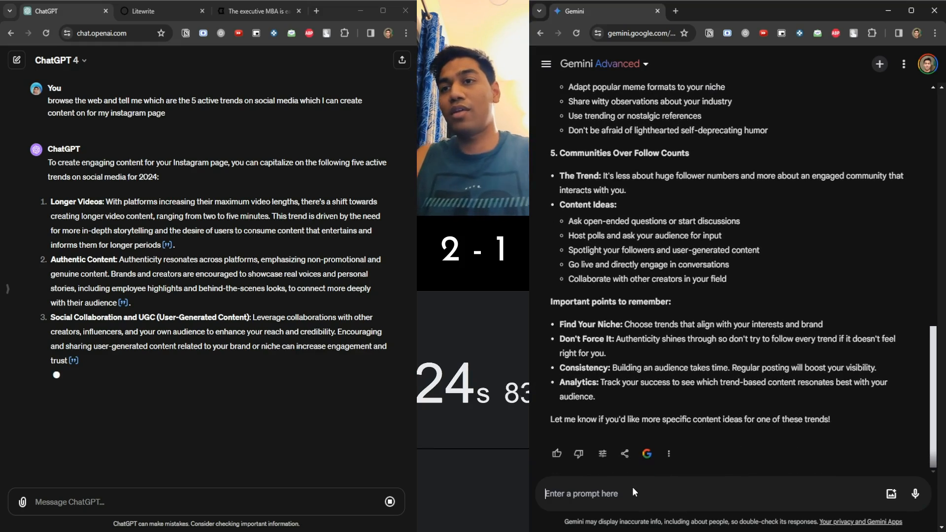
pyautogui.write('Can yo')
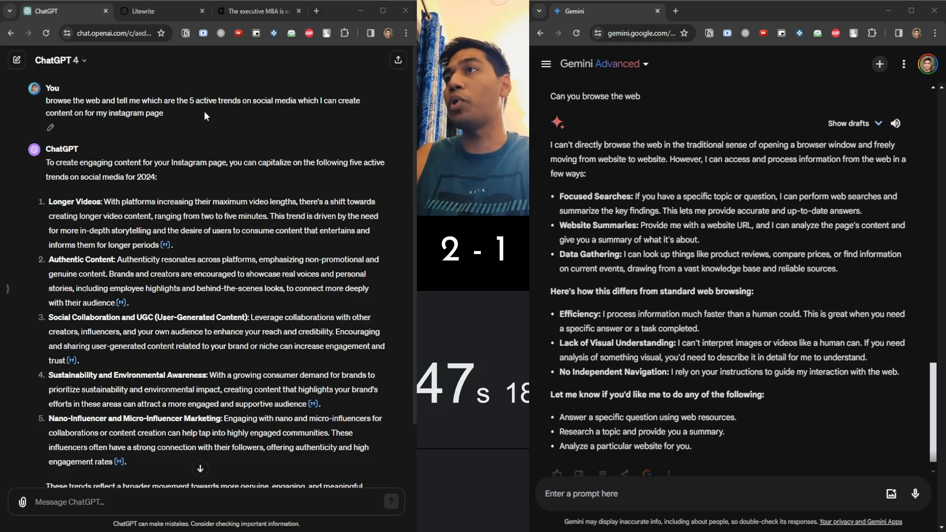
pyautogui.scroll(-3)
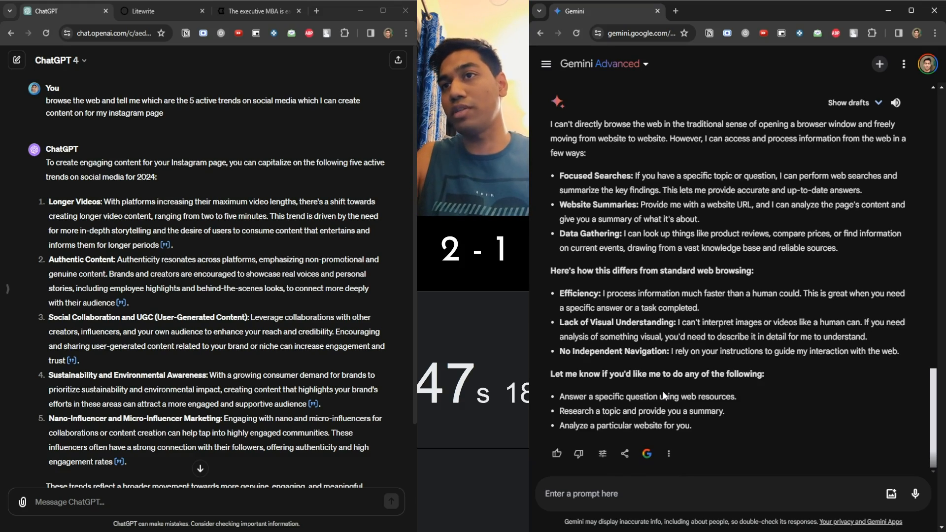
# Ask Gemini to browse as it can for latest social media trend data and read its sourced reply.
pyautogui.write('Okay great d')
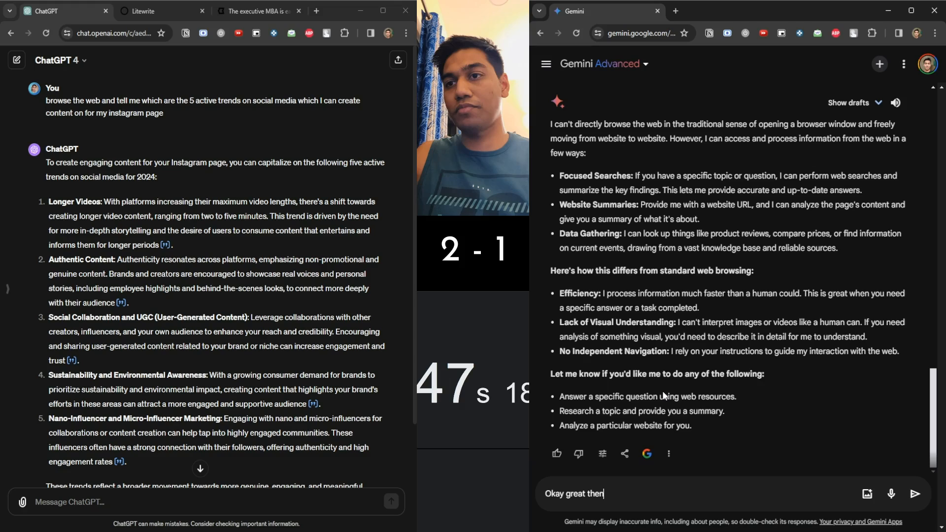
pyautogui.write('just browse the web as you')
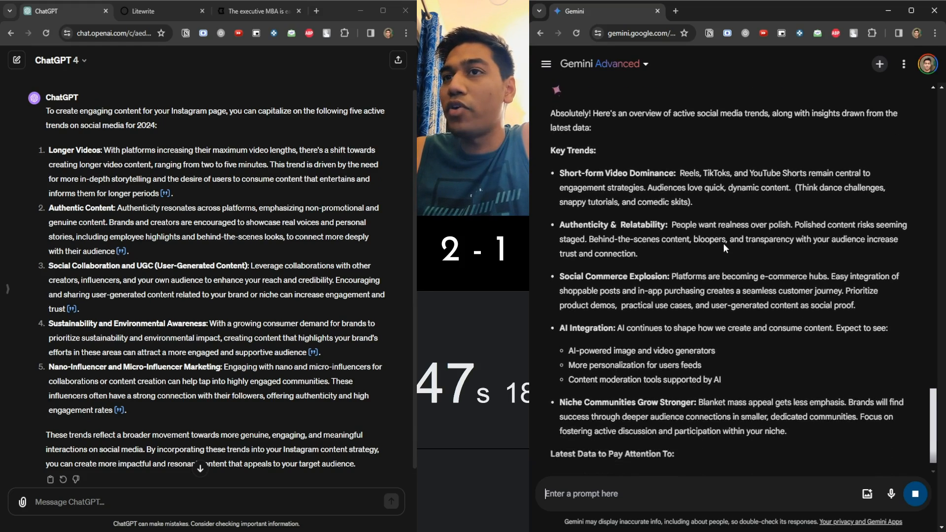
pyautogui.scroll(-3)
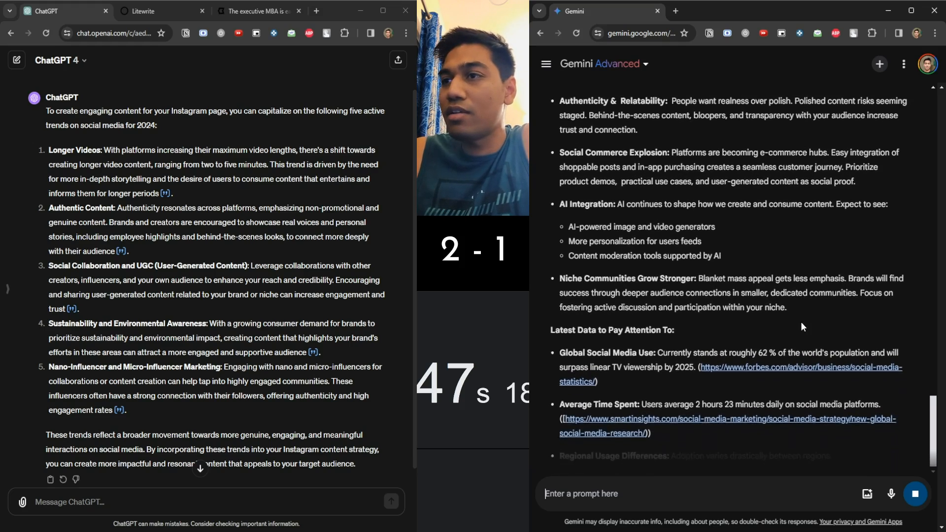
pyautogui.scroll(-3)
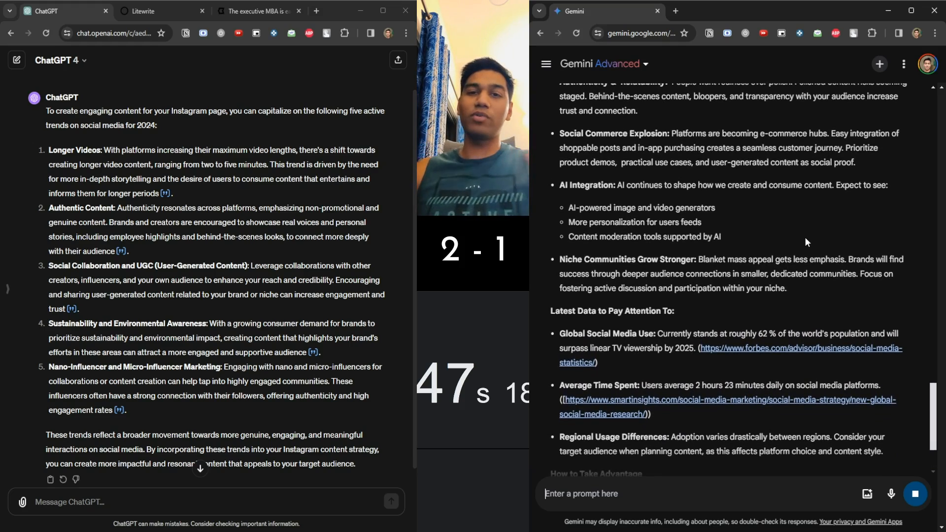
pyautogui.scroll(-3)
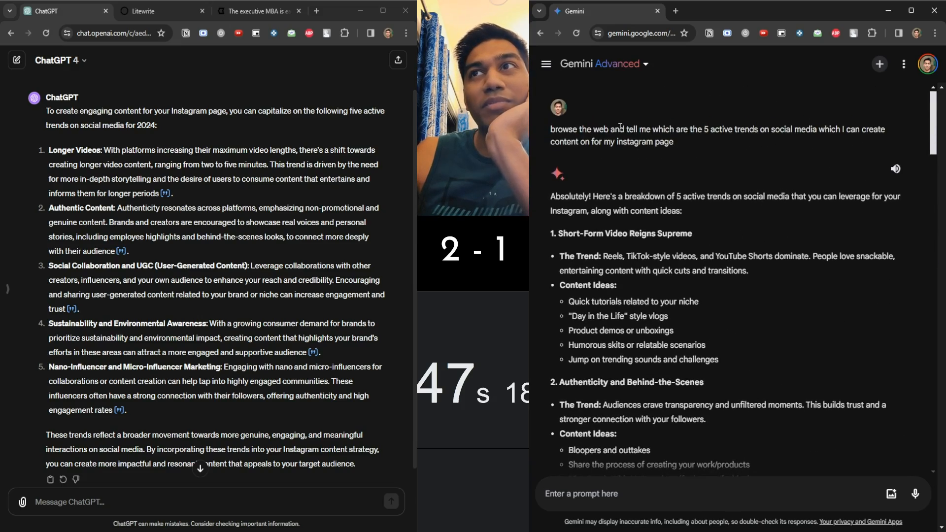
pyautogui.scroll(-3)
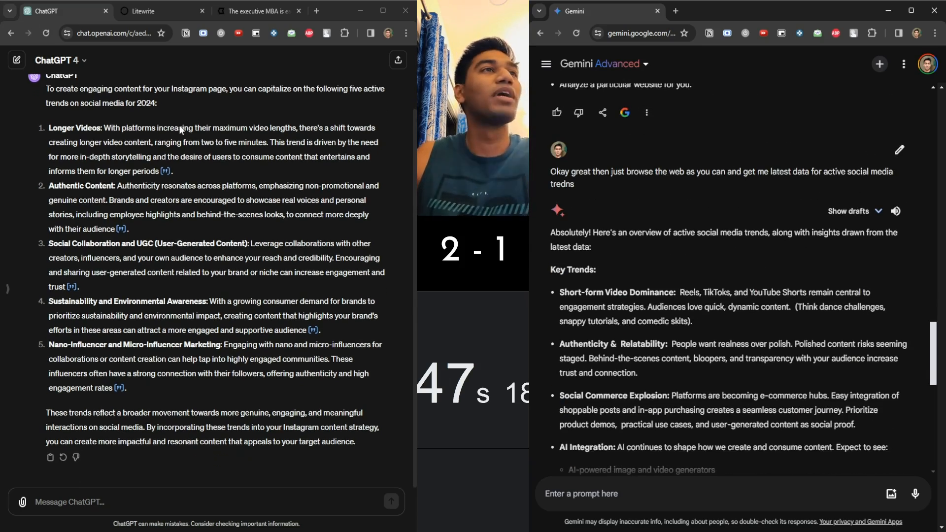
pyautogui.scroll(-3)
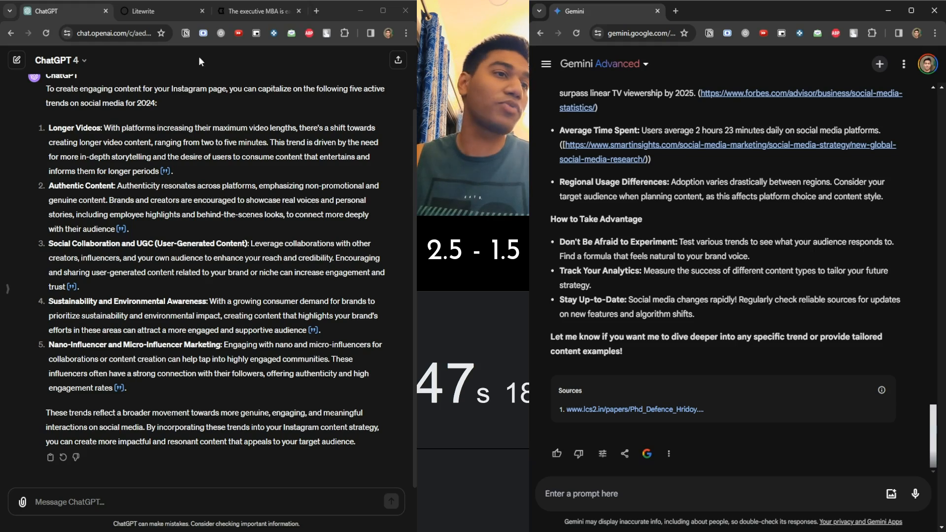
# Copy the executive MBA article text from the-ken.com tab and return to the new ChatGPT chat.
pyautogui.click(256, 11)
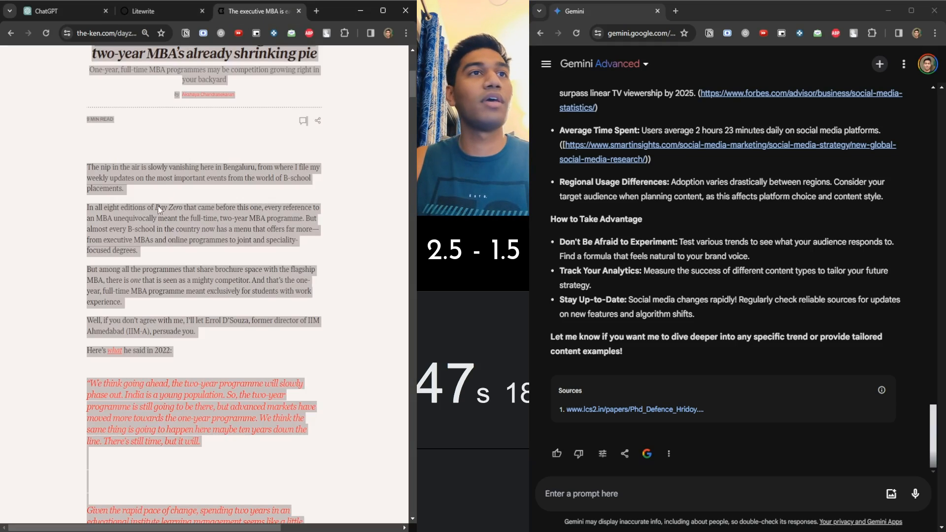
pyautogui.scroll(-3)
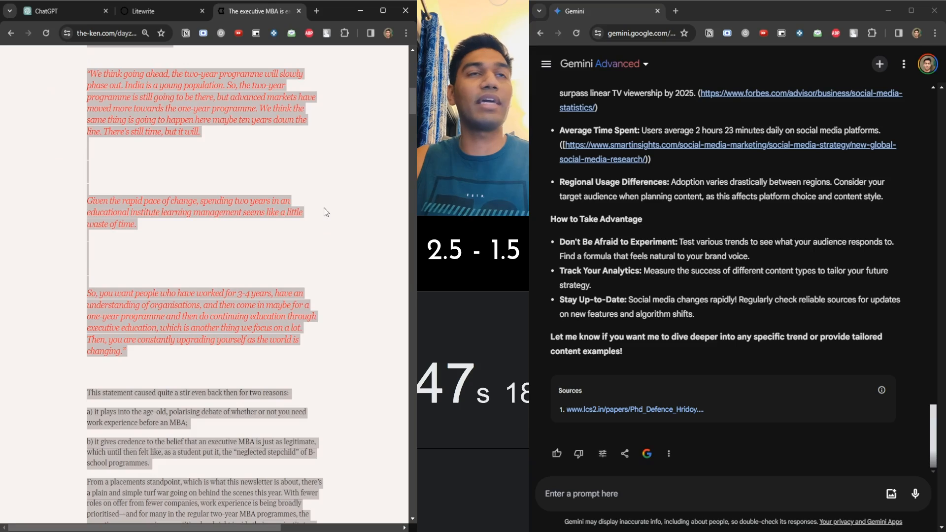
pyautogui.click(58, 11)
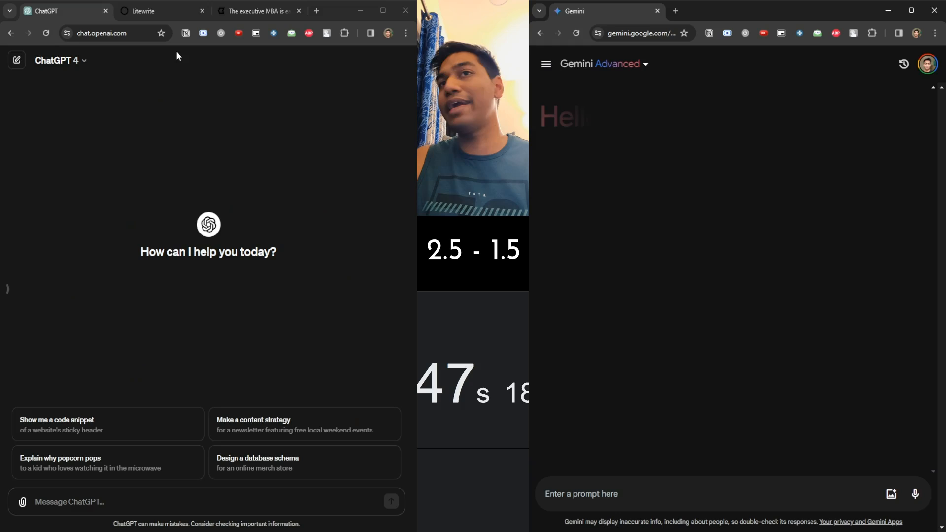
pyautogui.click(257, 11)
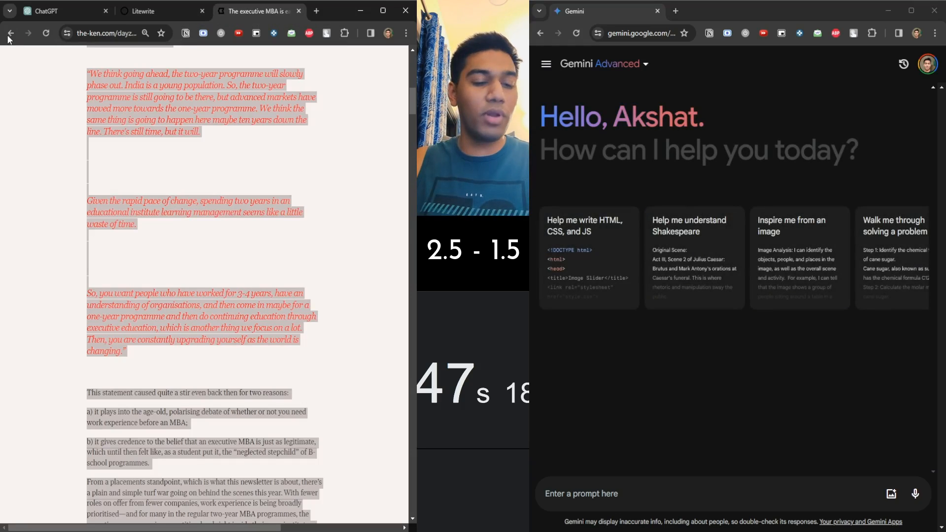
pyautogui.click(60, 10)
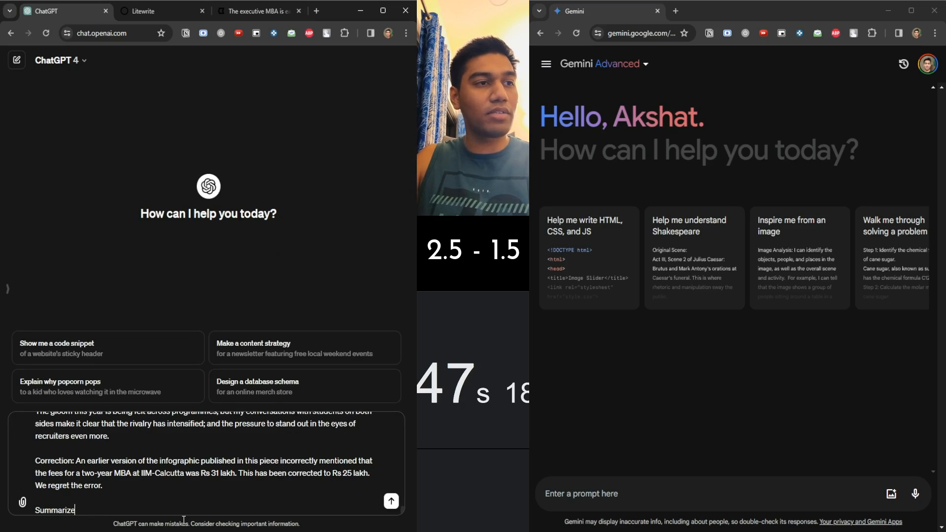
# Paste the article with 'Summarize the article' into both chatbots and send.
pyautogui.write('the article')
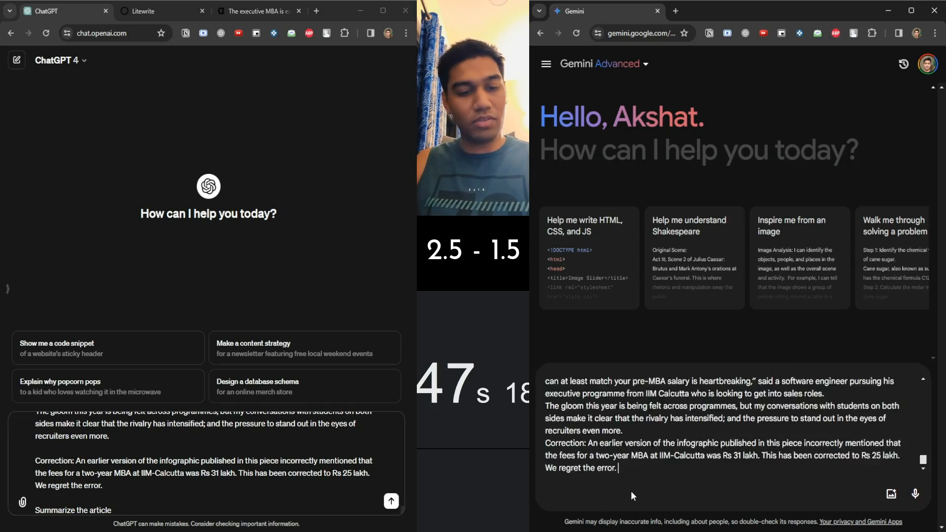
pyautogui.write('Summarize the art')
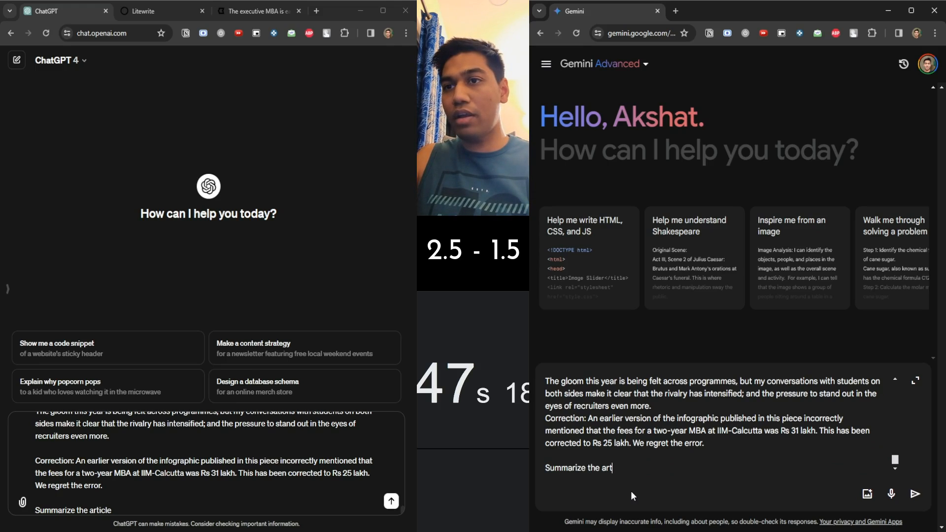
pyautogui.write('icle')
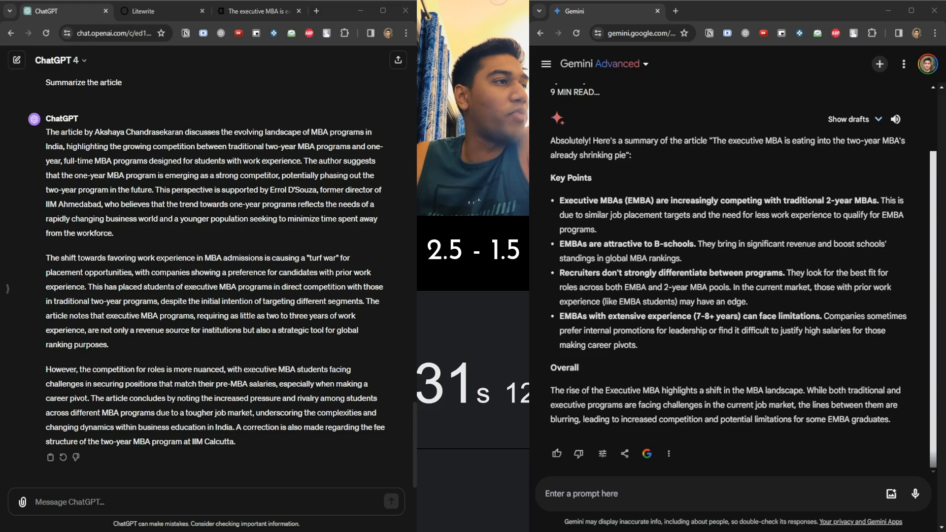
pyautogui.moveTo(697, 242)
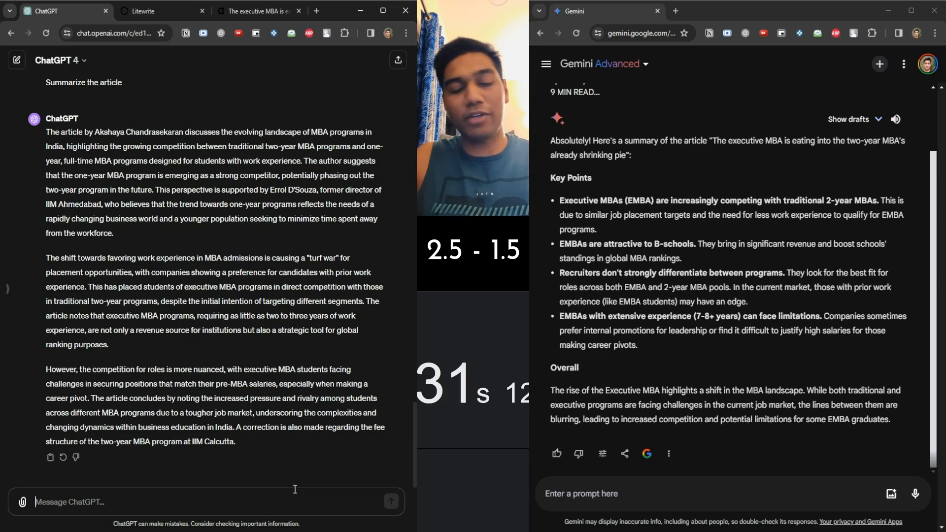
pyautogui.write('explauin')
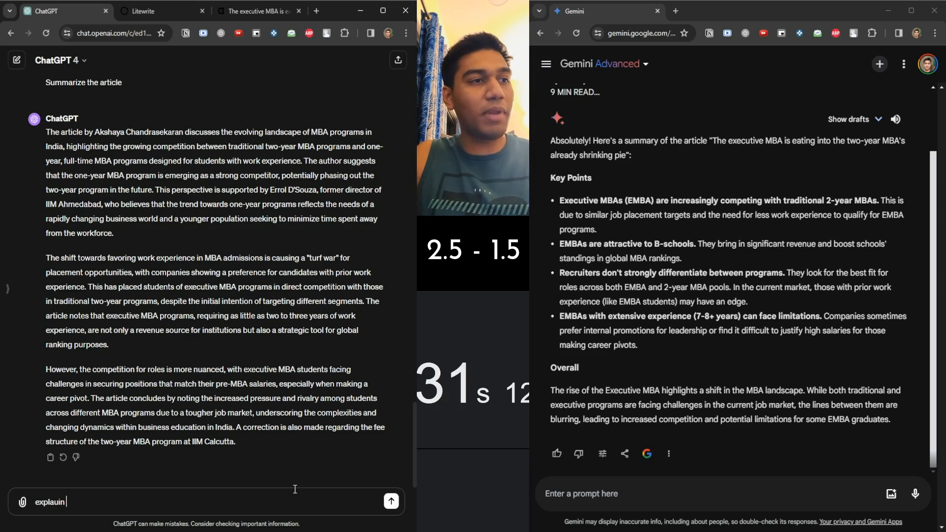
# Replace the misspelled word with 'eli5' in both chats to get five-year-old explanations of the MBA article.
pyautogui.press('BackSpace')
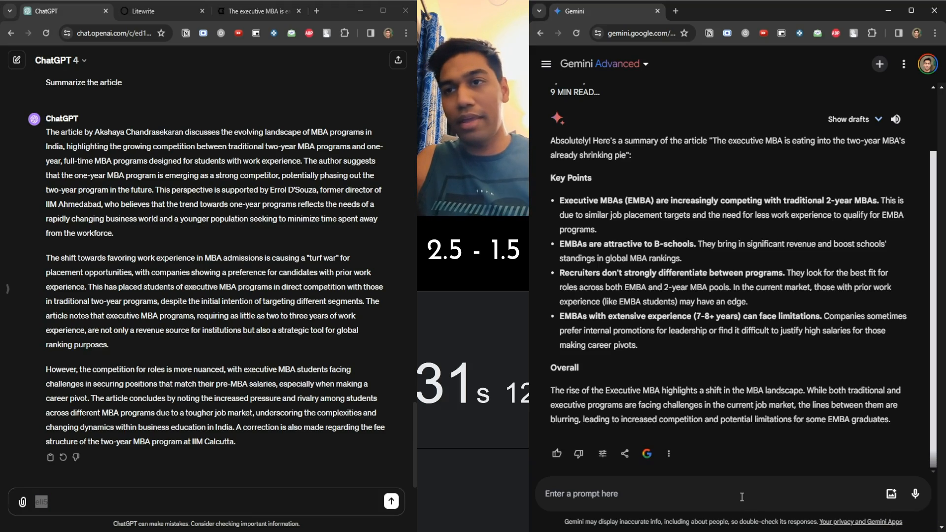
pyautogui.write('eli5')
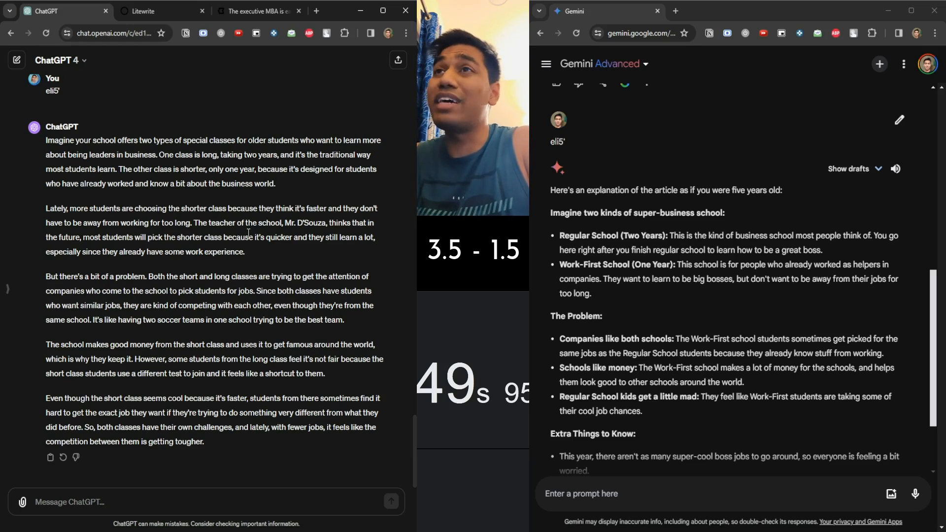
pyautogui.click(603, 64)
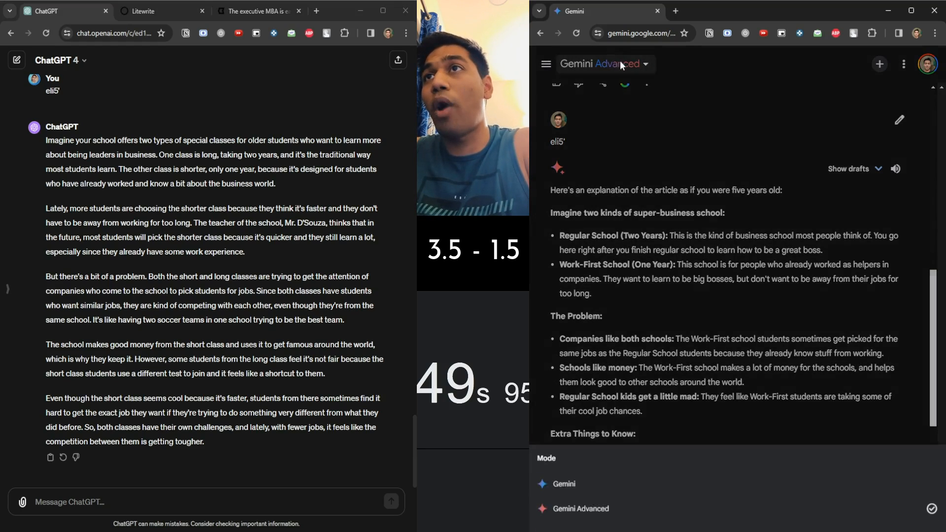